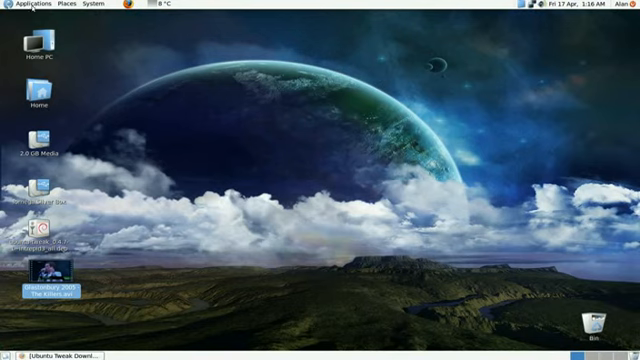
Launch Ubuntu Tweak from its desktop launcher so the Welcome page appears.
click(30, 8)
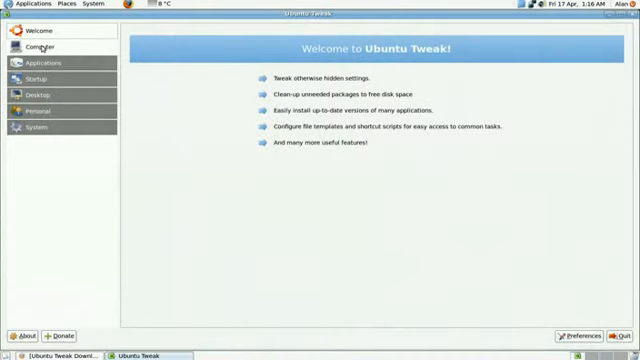
Show the Add/Remove applications list of installable programs.
click(36, 48)
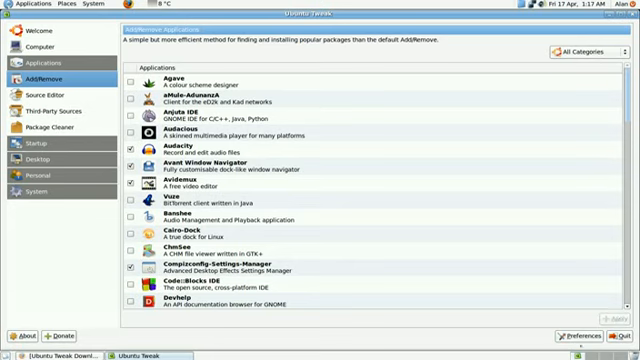
mouse_move(612, 280)
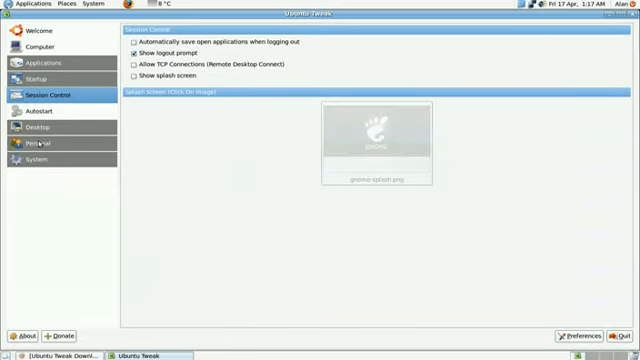
Show the Autostart list of programs that run at login.
click(34, 108)
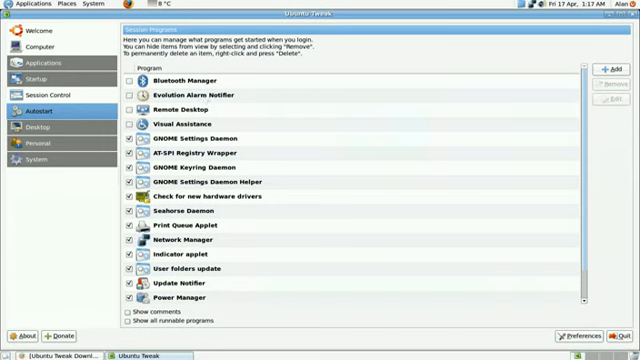
mouse_move(192, 304)
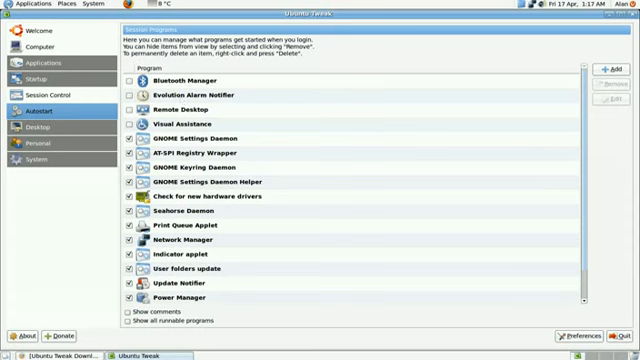
mouse_move(194, 114)
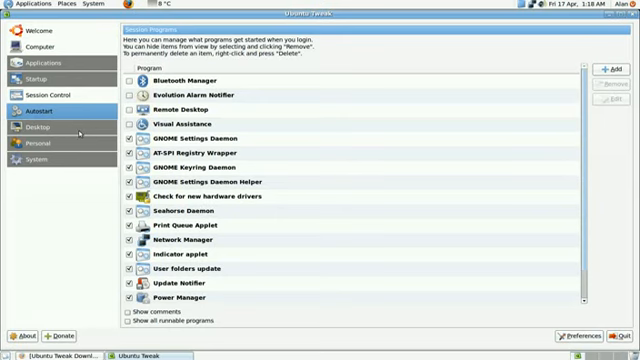
mouse_move(80, 128)
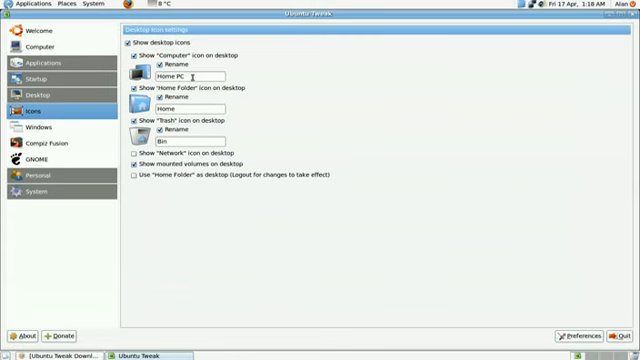
mouse_move(232, 128)
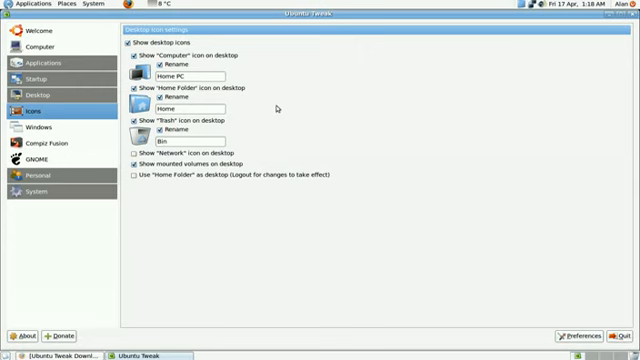
mouse_move(276, 108)
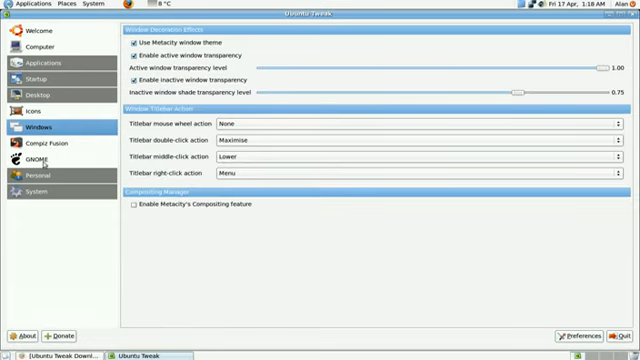
Show the GNOME panel settings with the recent documents option.
click(36, 168)
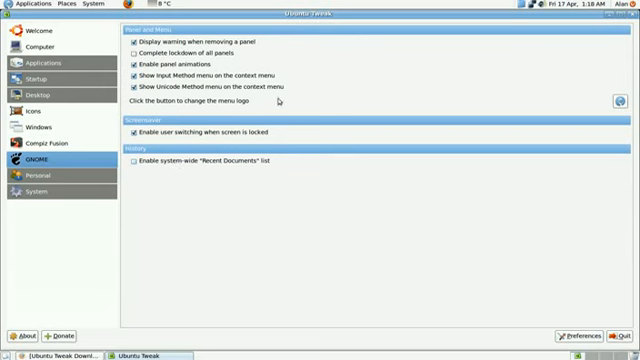
mouse_move(278, 100)
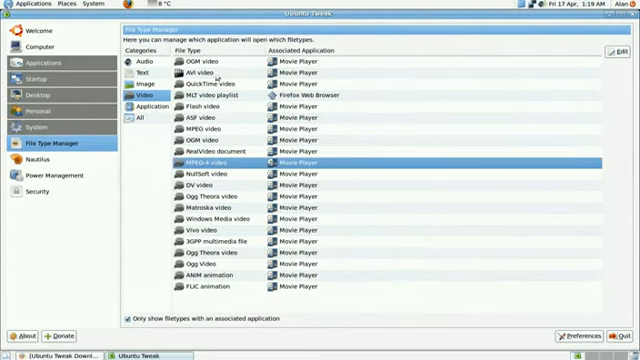
Select two video file types in File Type Manager to reassign their player.
click(200, 76)
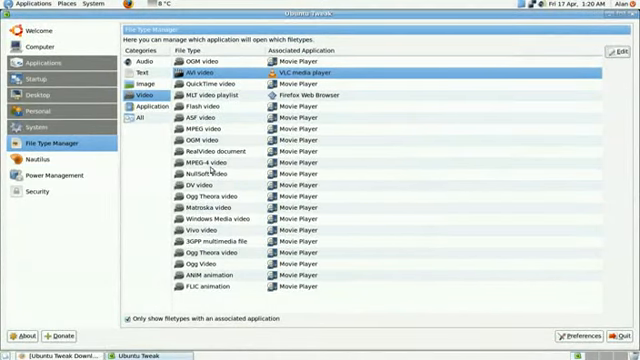
click(200, 160)
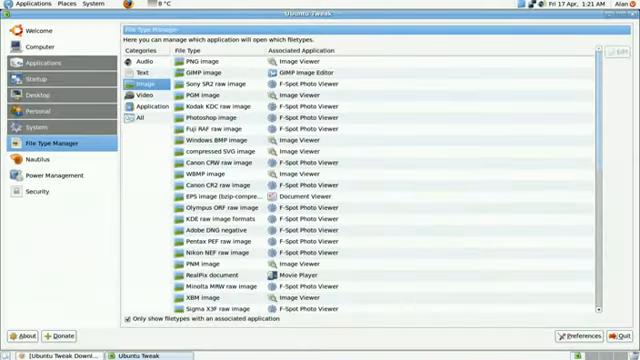
Change the Nautilus default thumbnail icon size and apply the new setting.
click(40, 156)
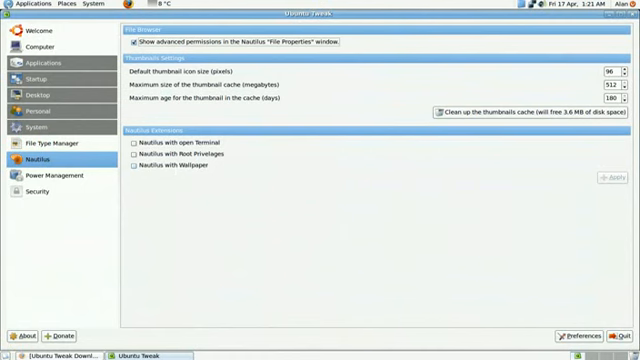
mouse_move(178, 80)
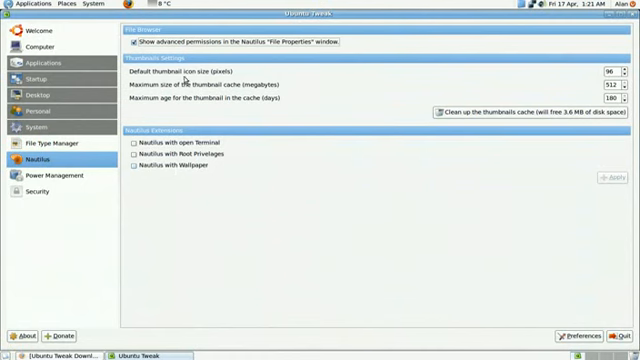
mouse_move(620, 76)
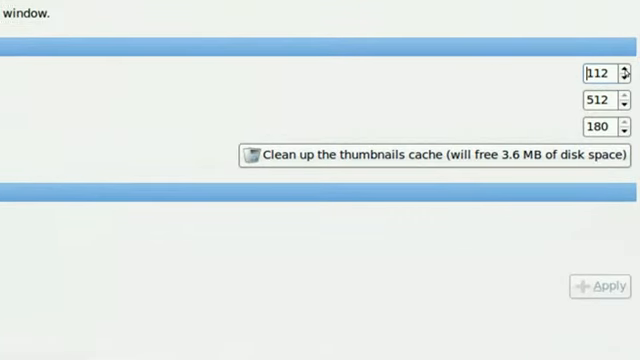
click(624, 68)
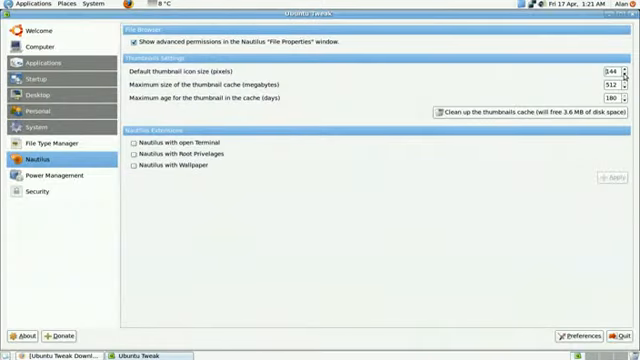
click(596, 76)
text(96)
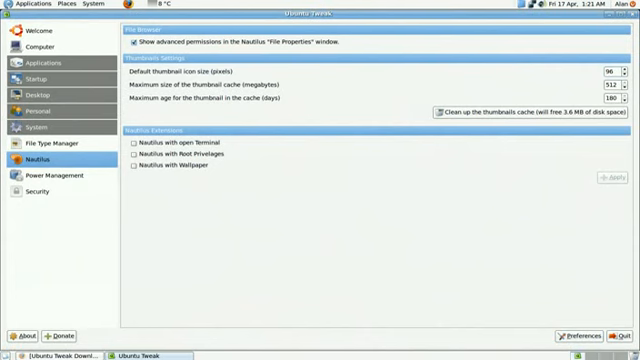
mouse_move(50, 180)
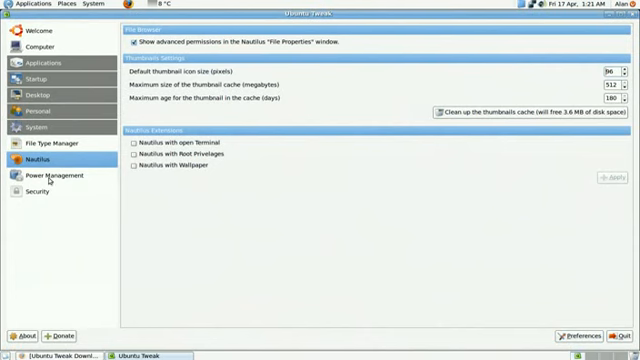
Show the Power Management settings with hibernation and suspend checkboxes.
click(48, 176)
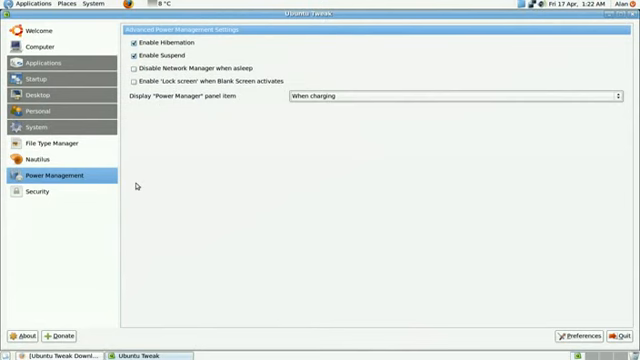
mouse_move(136, 186)
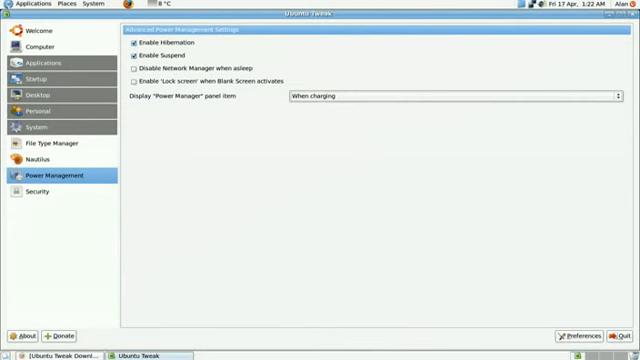